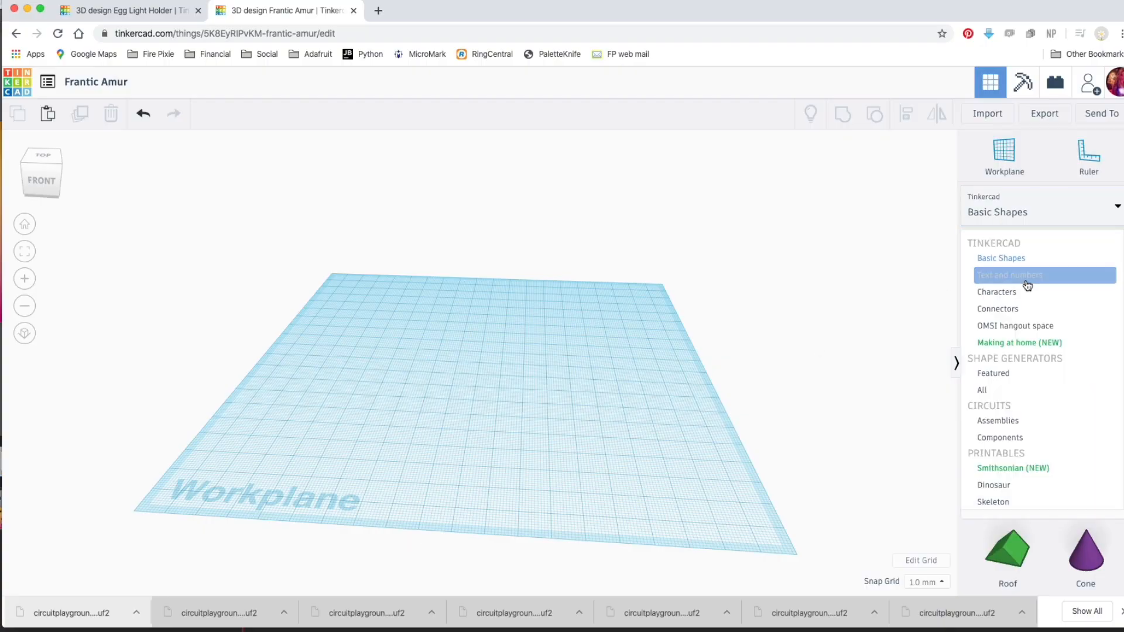
# Place the Egg Hole shape from the Characters collection onto the workplane
pyautogui.click(997, 291)
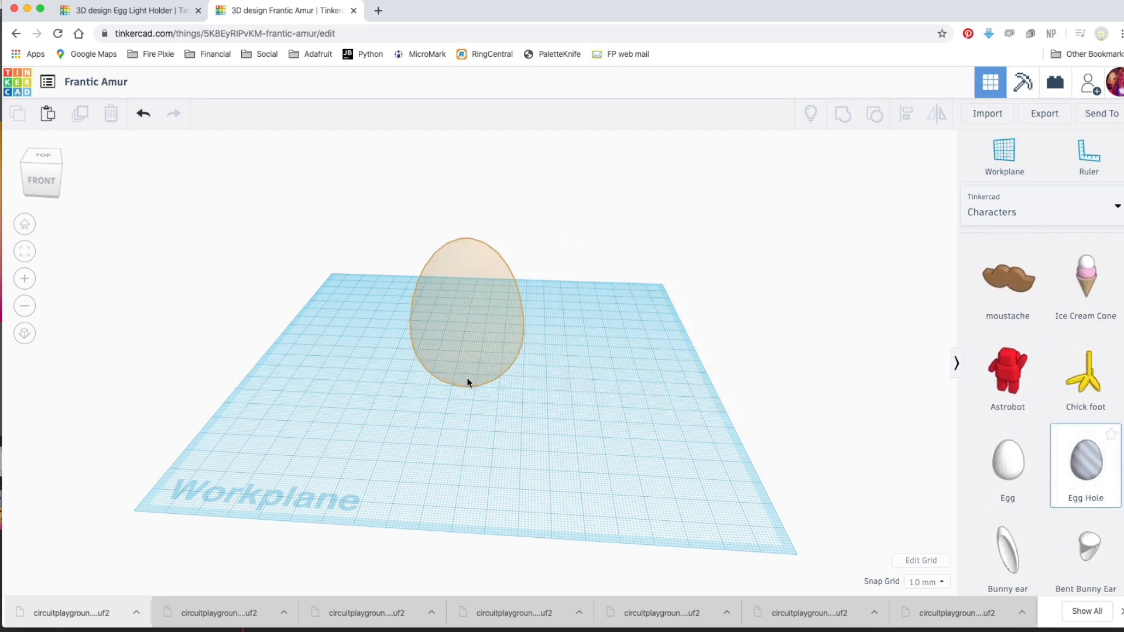
pyautogui.click(466, 308)
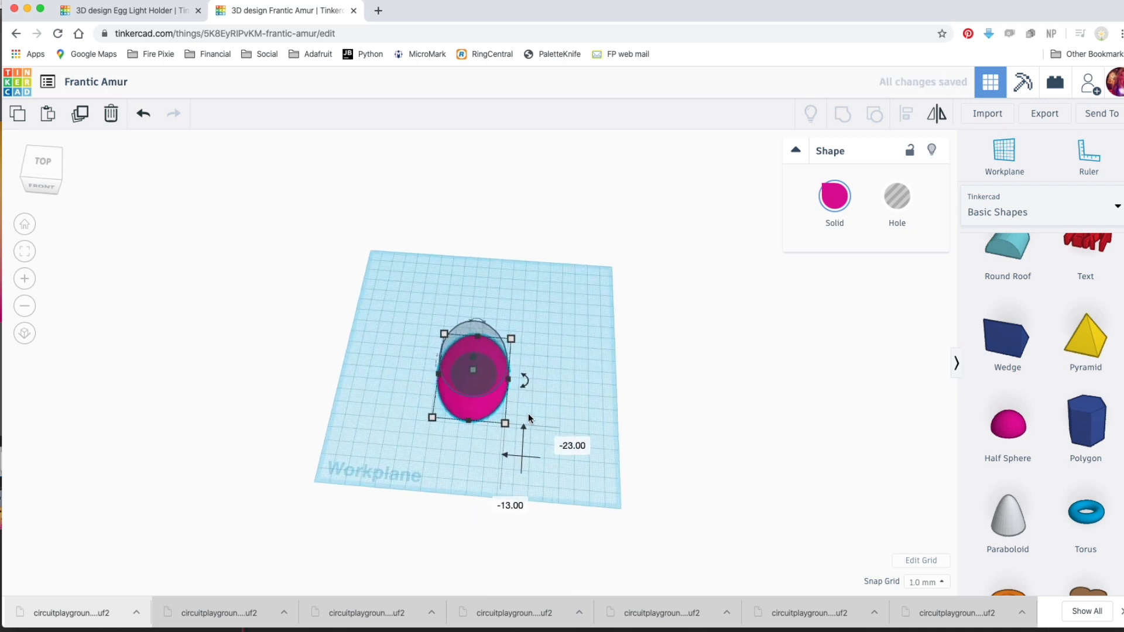
# Center the magenta half sphere under the egg-shaped hole
pyautogui.moveTo(509, 420); pyautogui.dragTo(541, 491)
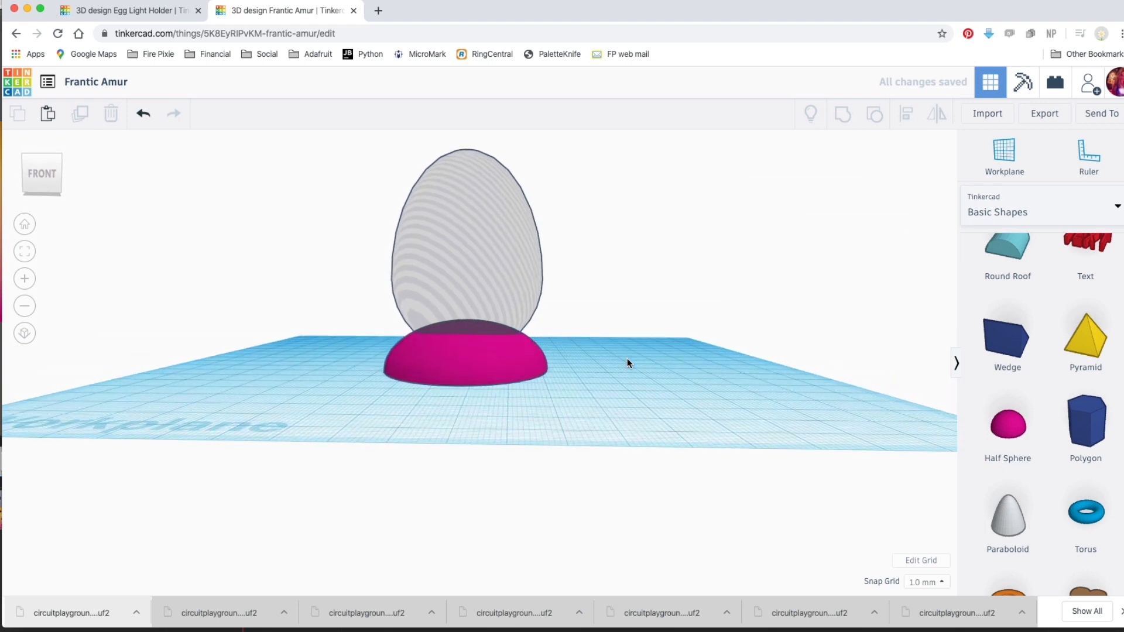
# Duplicate the magenta half sphere to make an inner hole copy
pyautogui.click(465, 358)
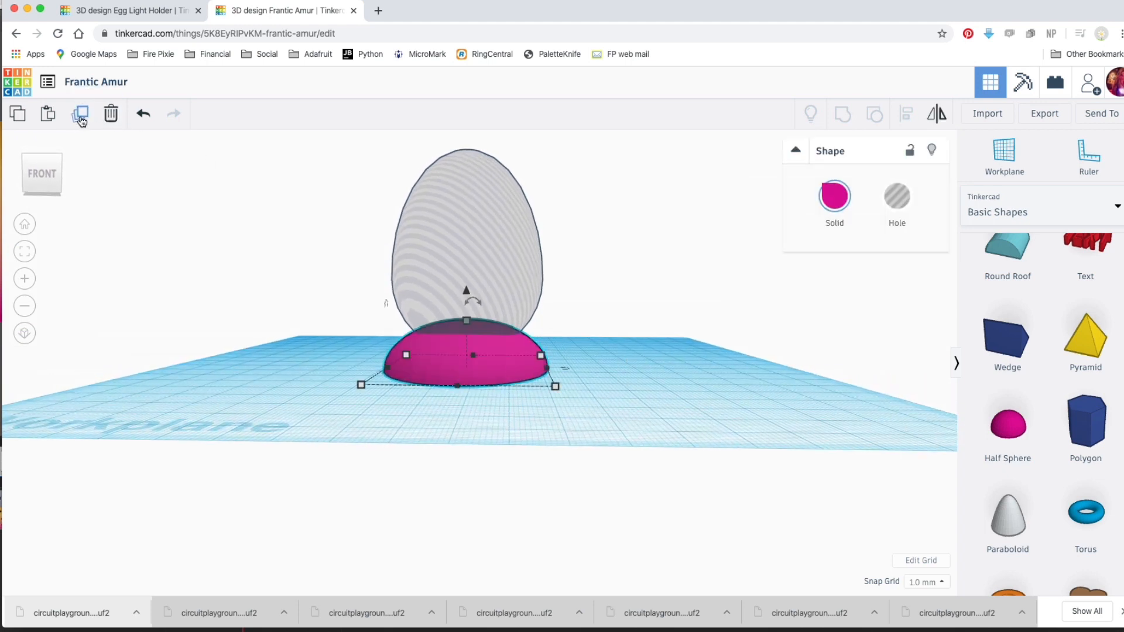
pyautogui.click(79, 113)
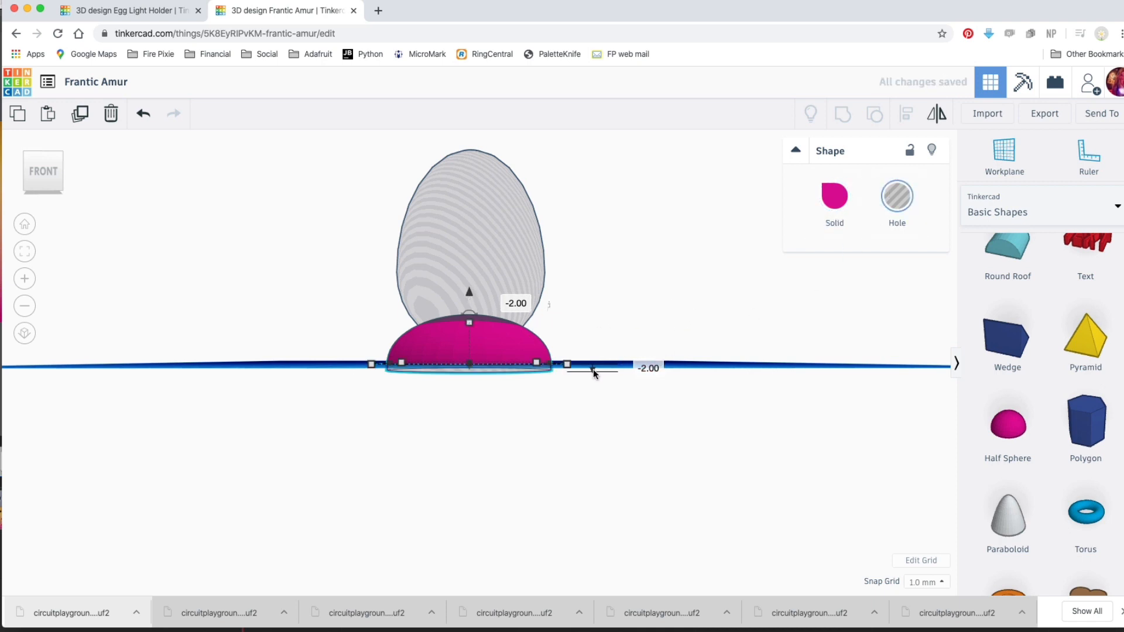
pyautogui.moveTo(351, 336)
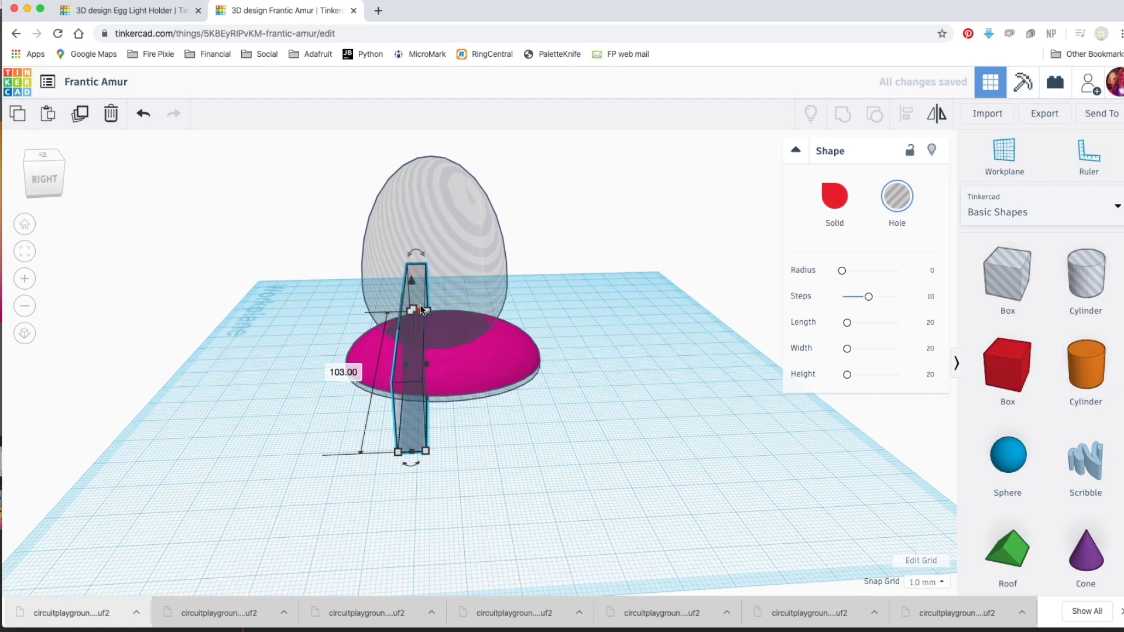
# Stretch the box hole into a long slot about 6 mm wide through the dome's side
pyautogui.moveTo(415, 308); pyautogui.dragTo(414, 365)
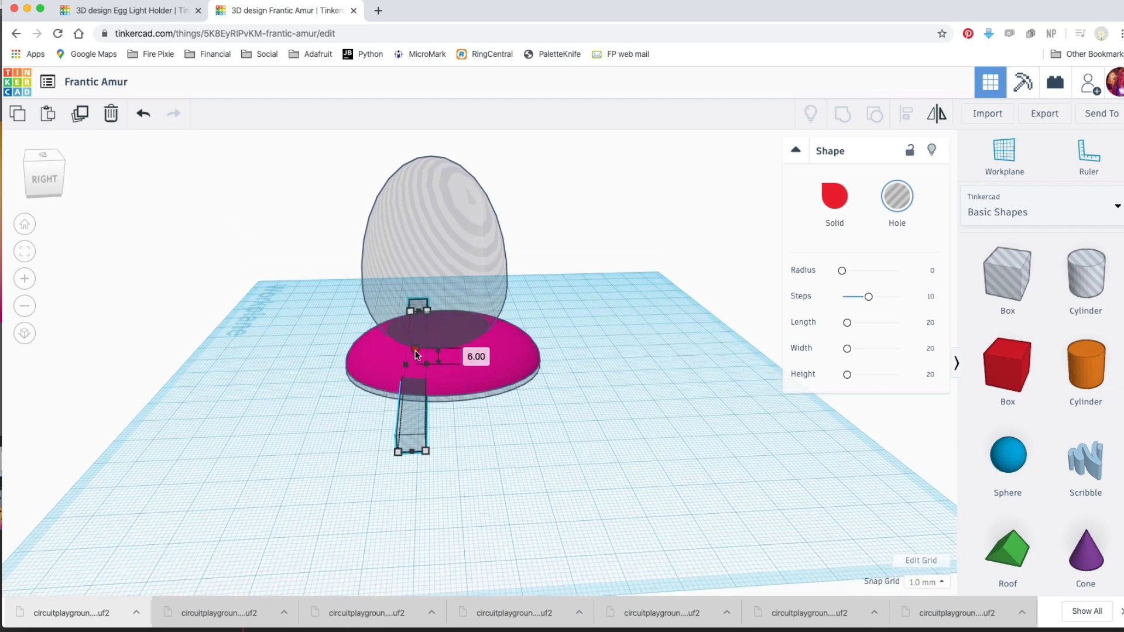
pyautogui.moveTo(422, 362); pyautogui.dragTo(416, 362)
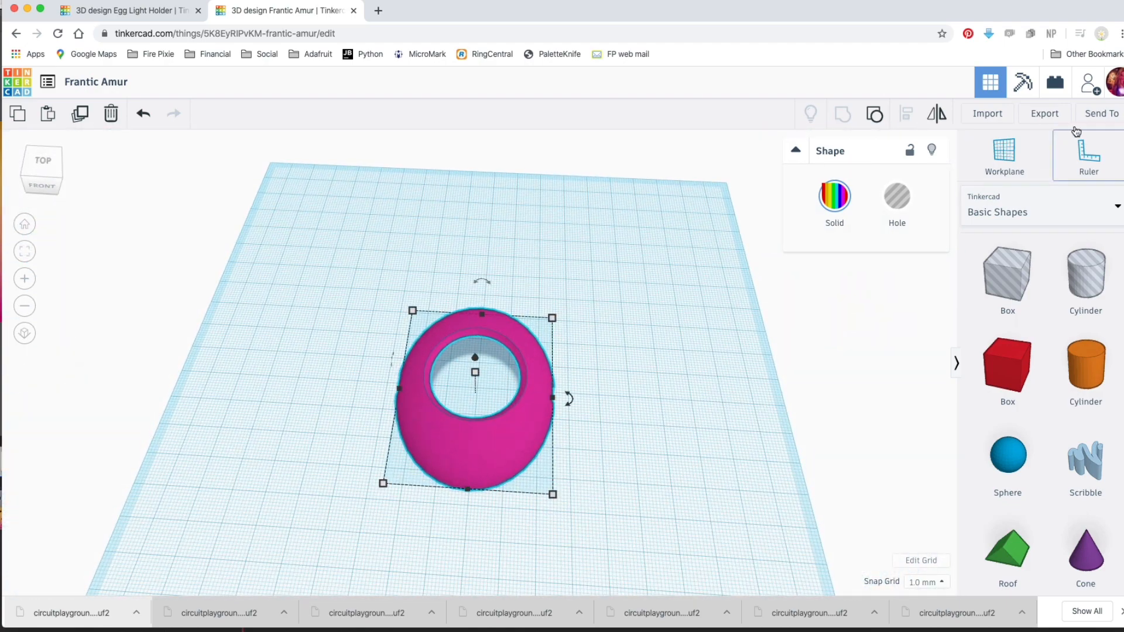
# Export the grouped holder as Frantic Amur.stl
pyautogui.click(1043, 113)
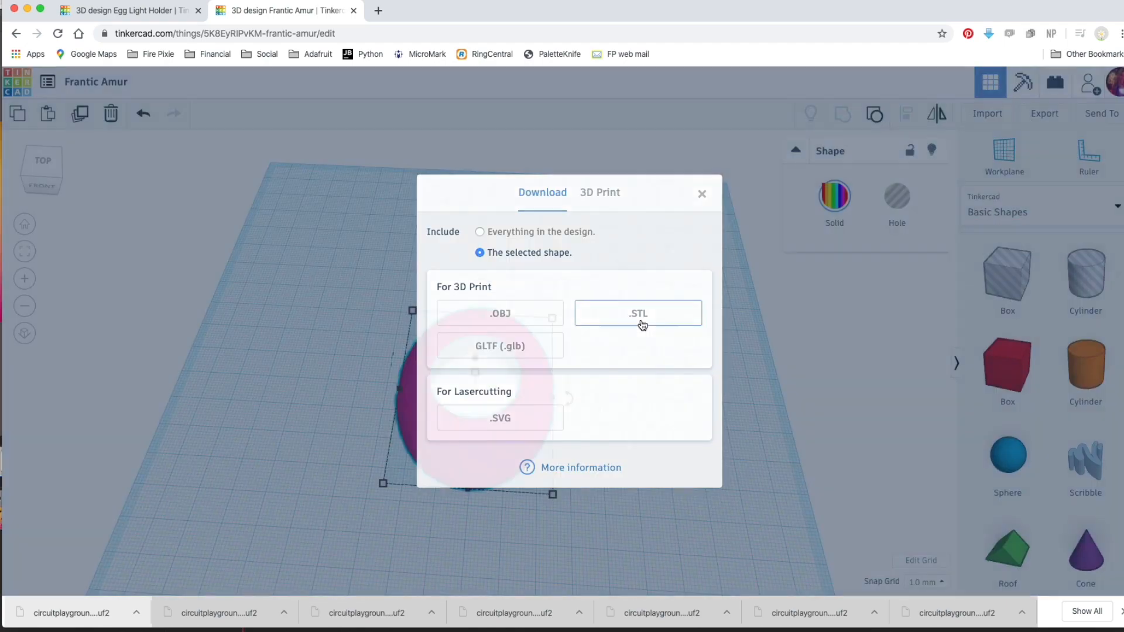
pyautogui.click(637, 313)
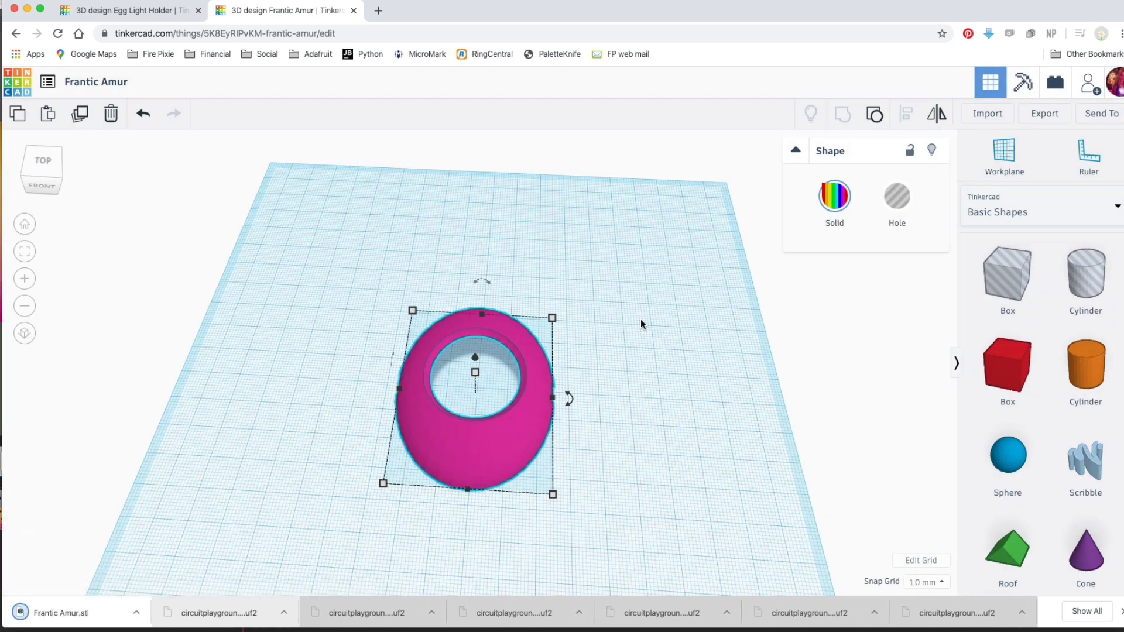